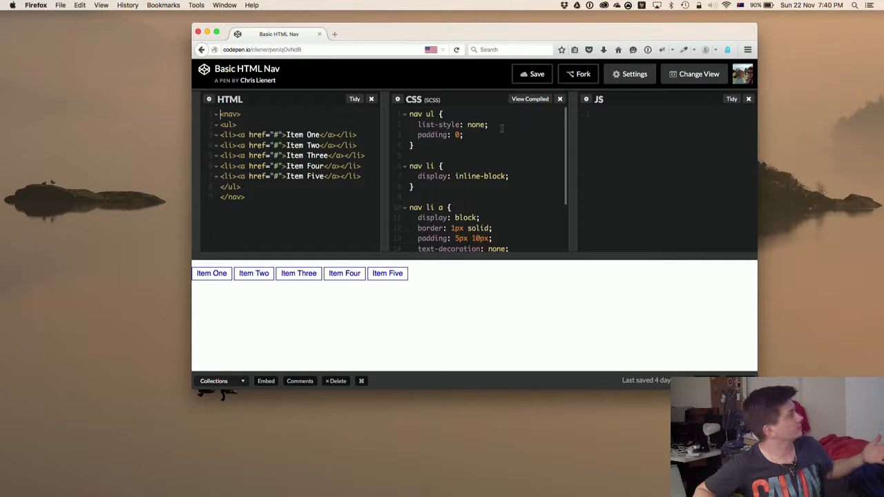
Scroll down the HTML Nav with Hamburger Break pen preview
{"action": "scroll", "scroll_direction": "down", "scroll_amount": 3}
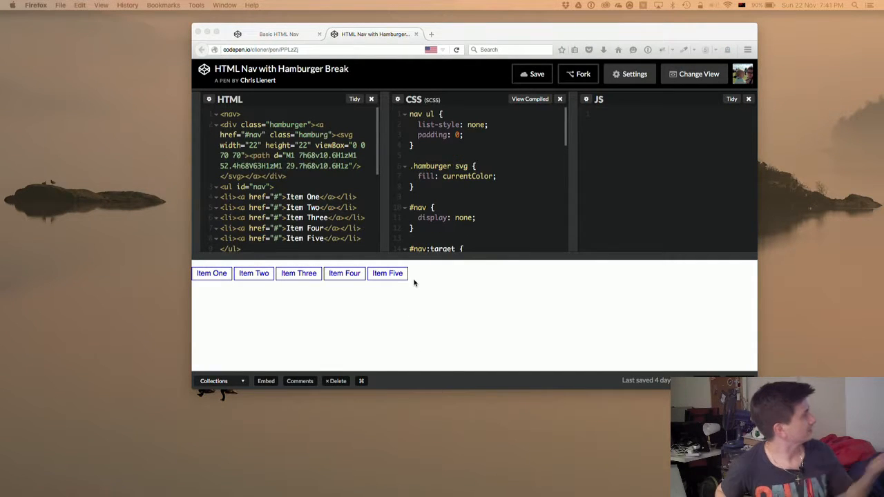
{"action": "mouse_move", "coordinate": [456, 290]}
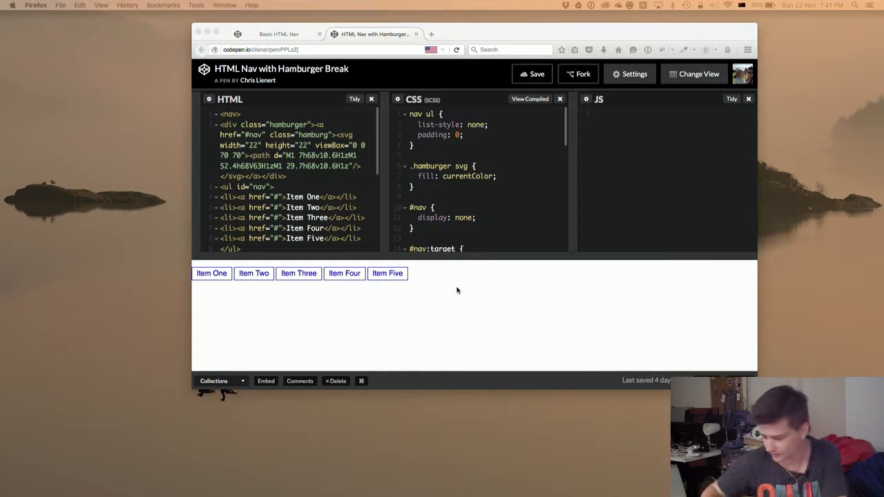
{"action": "mouse_move", "coordinate": [603, 284]}
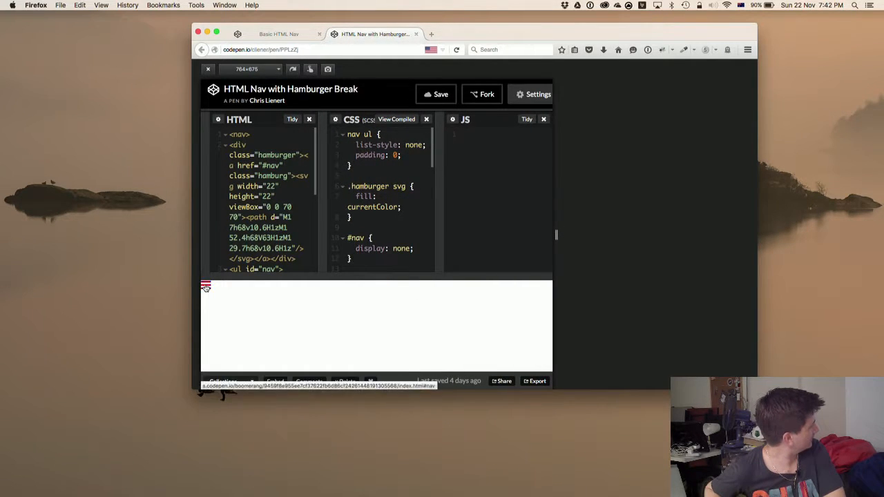
Click the collapsed hamburger icon in the 764x675 pen preview
{"action": "left_click", "coordinate": [205, 286]}
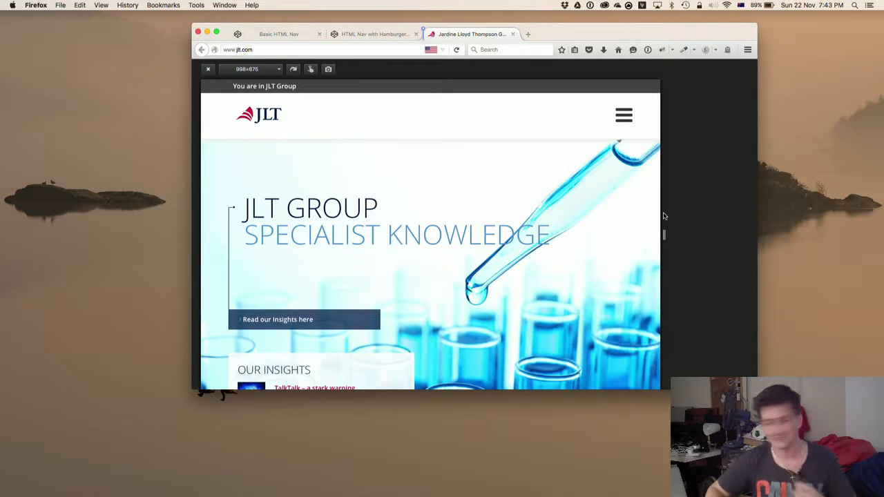
Open JLT's mobile menu, expand and collapse Select a business area, then close it
{"action": "left_click", "coordinate": [623, 115]}
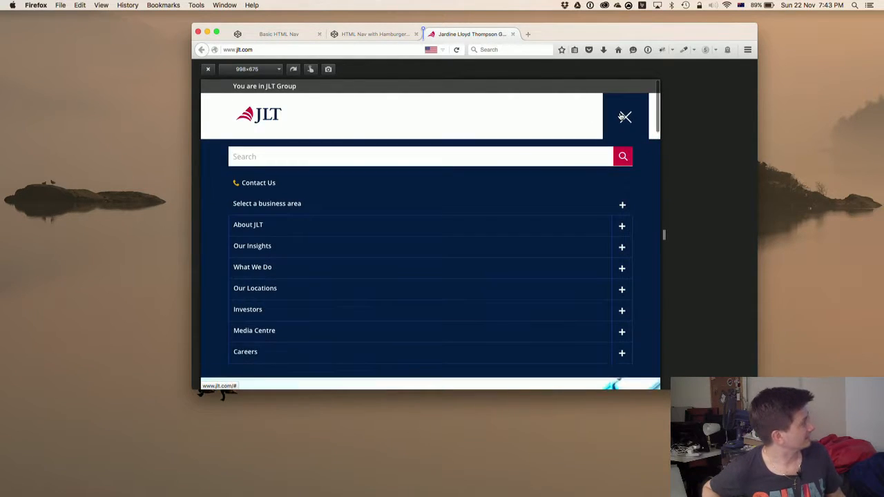
{"action": "left_click", "coordinate": [621, 203]}
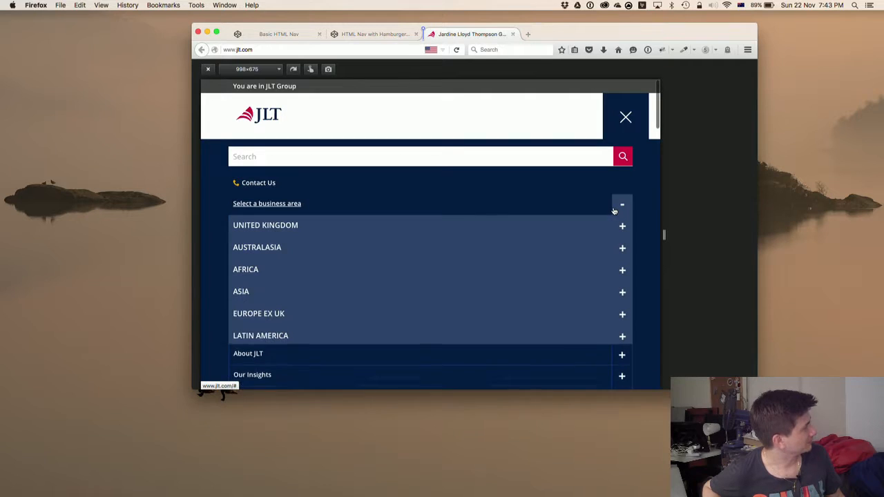
{"action": "left_click", "coordinate": [621, 205]}
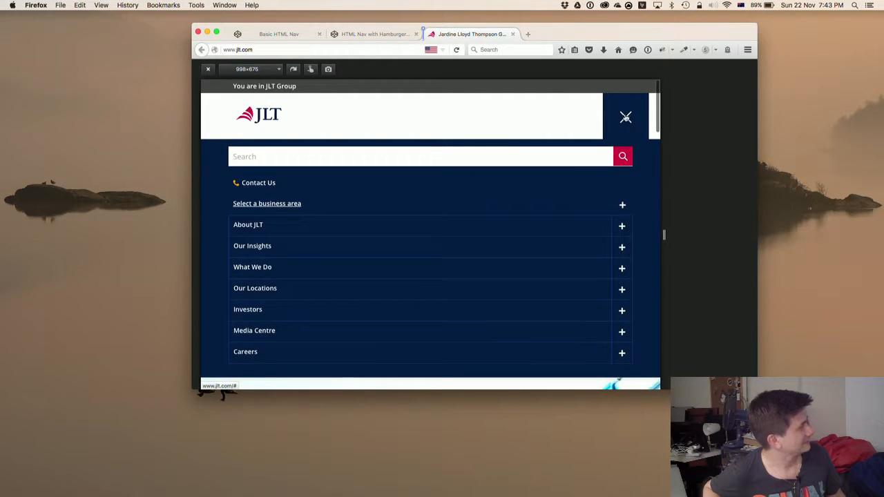
{"action": "left_click", "coordinate": [625, 117]}
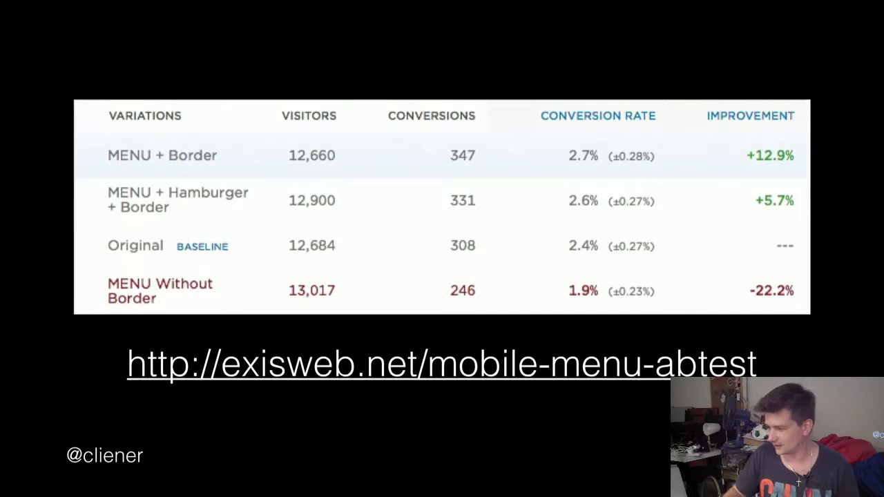
{"action": "key", "text": "Right"}
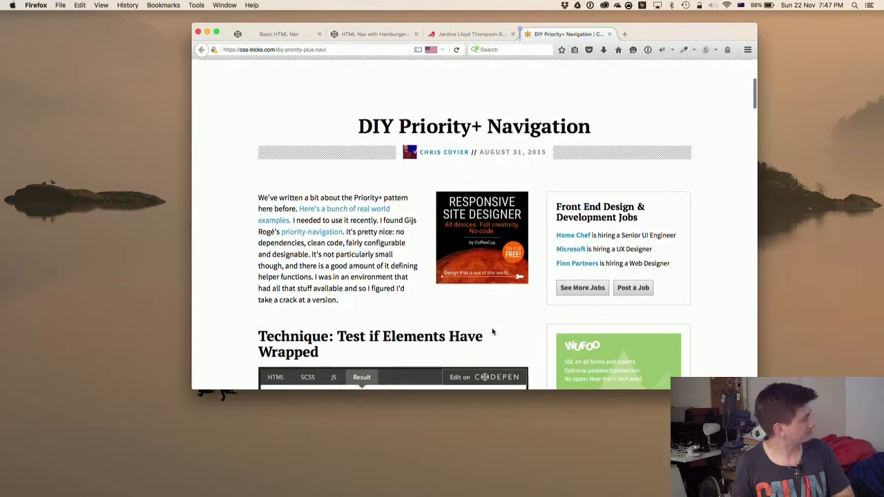
Scroll the CSS-Tricks article down to the embedded orange navigation demo
{"action": "scroll", "scroll_direction": "down", "scroll_amount": 3}
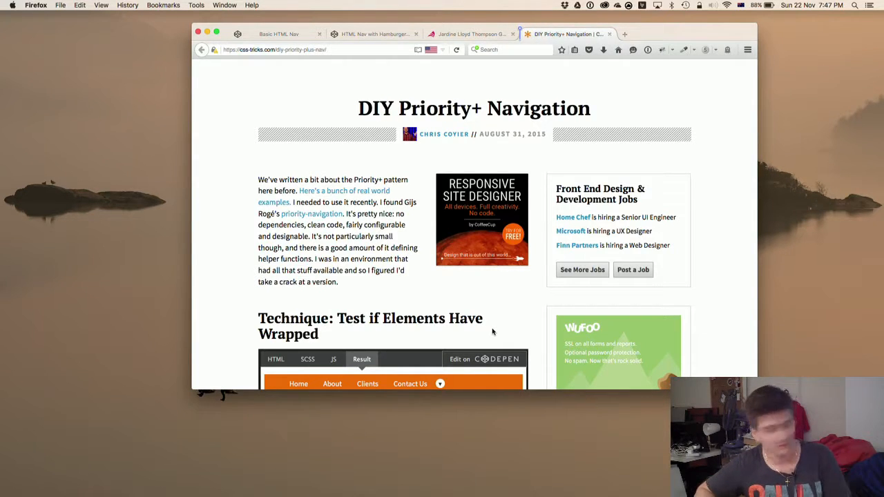
{"action": "mouse_move", "coordinate": [504, 306]}
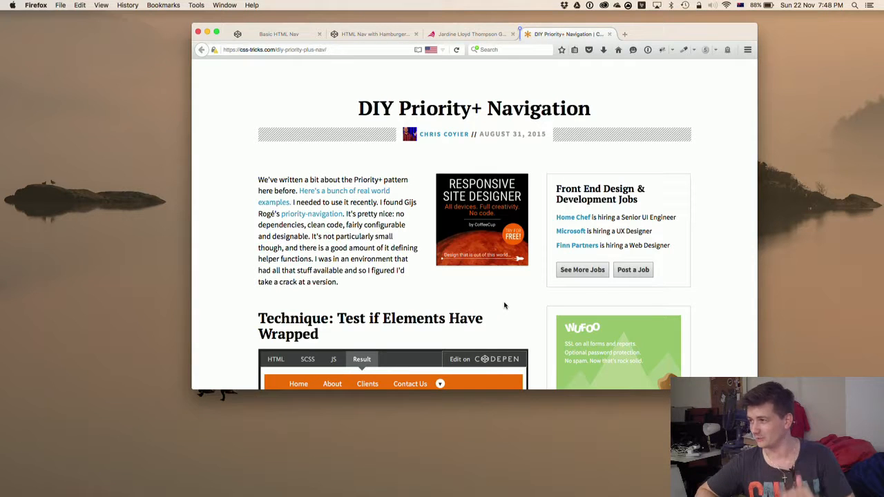
{"action": "mouse_move", "coordinate": [541, 309]}
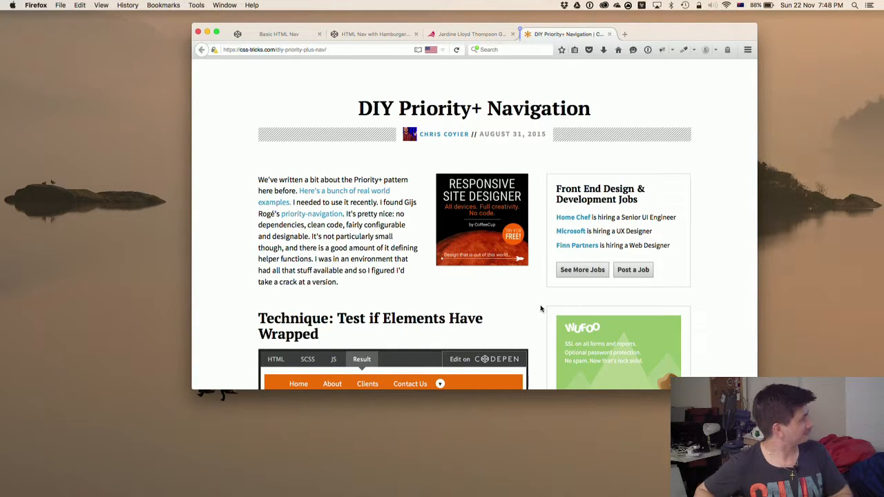
{"action": "scroll", "scroll_direction": "down", "scroll_amount": 3}
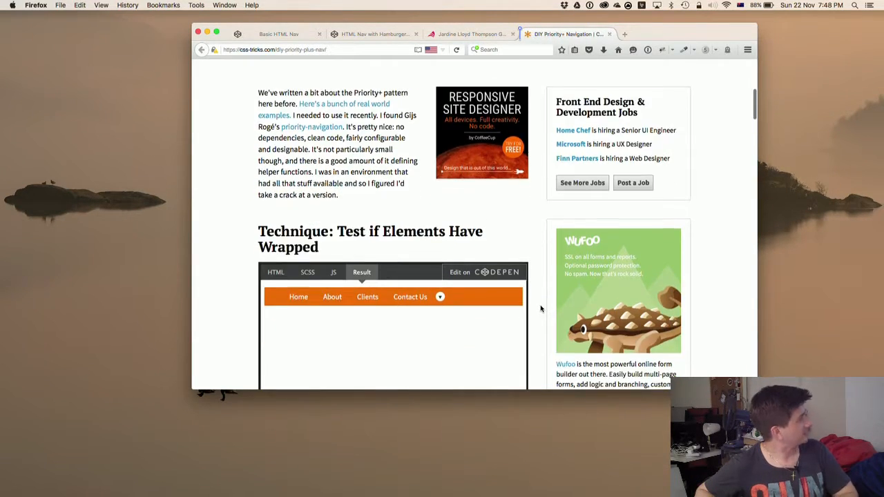
{"action": "scroll", "scroll_direction": "down", "scroll_amount": 3}
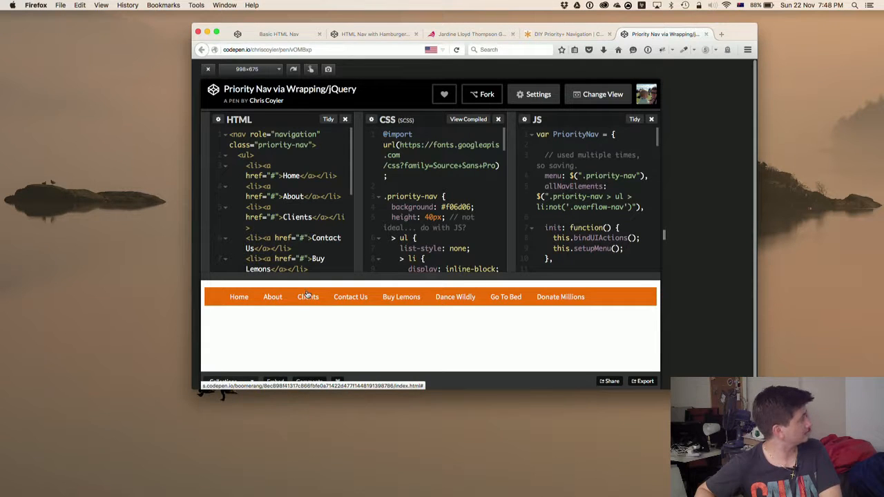
{"action": "mouse_move", "coordinate": [374, 290]}
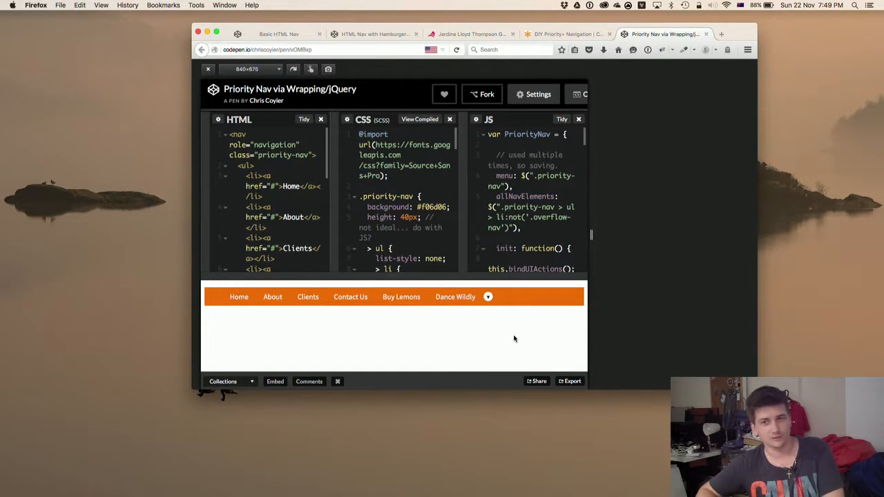
Show the 369px preview's overflow dropdown of hidden links, then bring up the local JLT site
{"action": "left_click", "coordinate": [488, 297]}
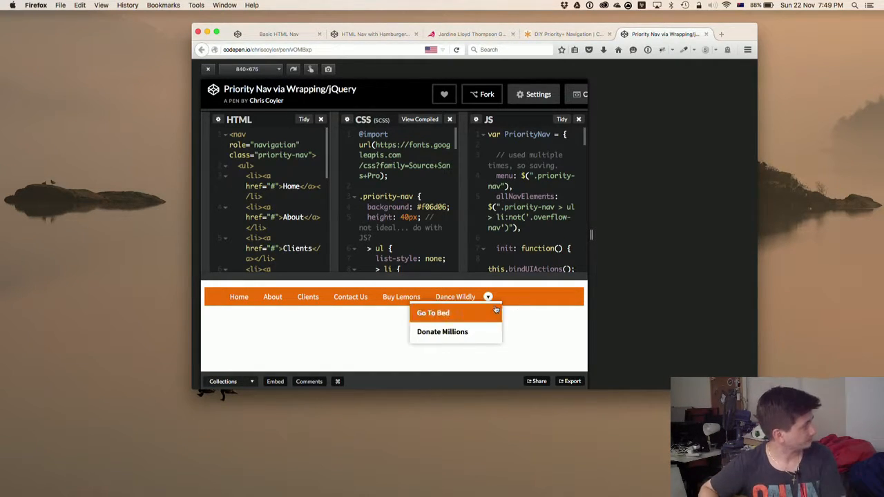
{"action": "mouse_move", "coordinate": [585, 236]}
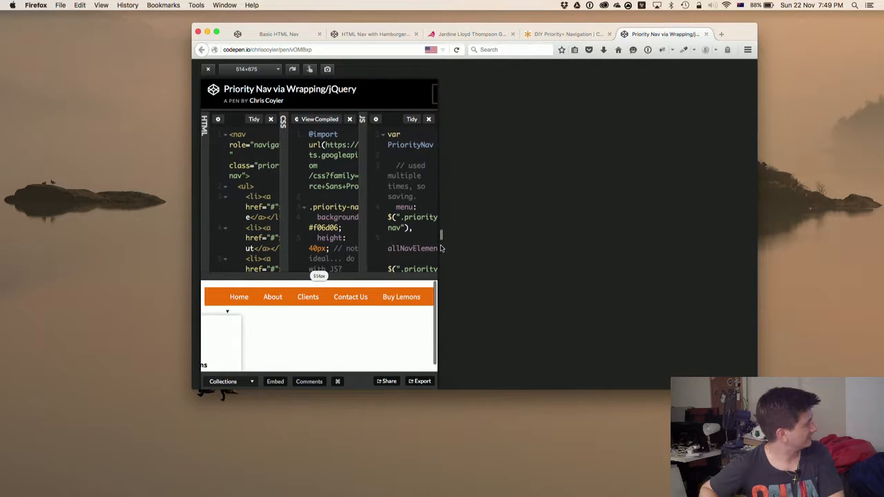
{"action": "left_click", "coordinate": [381, 296]}
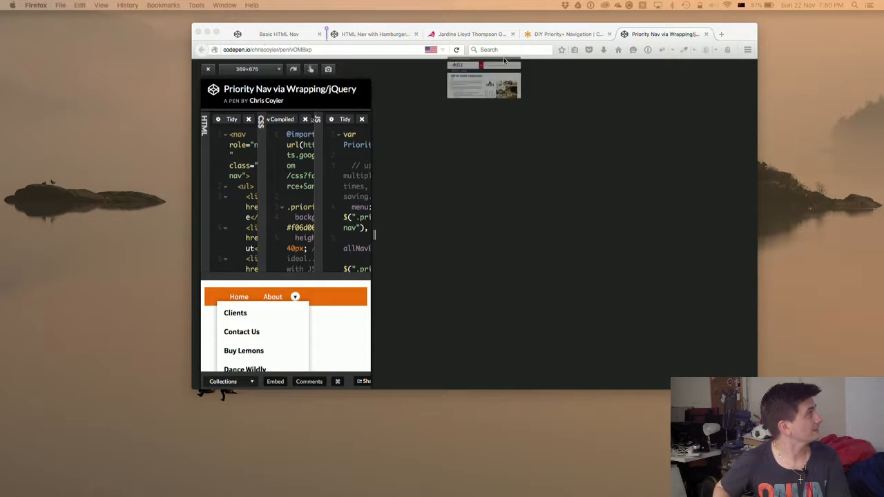
{"action": "left_click", "coordinate": [680, 34]}
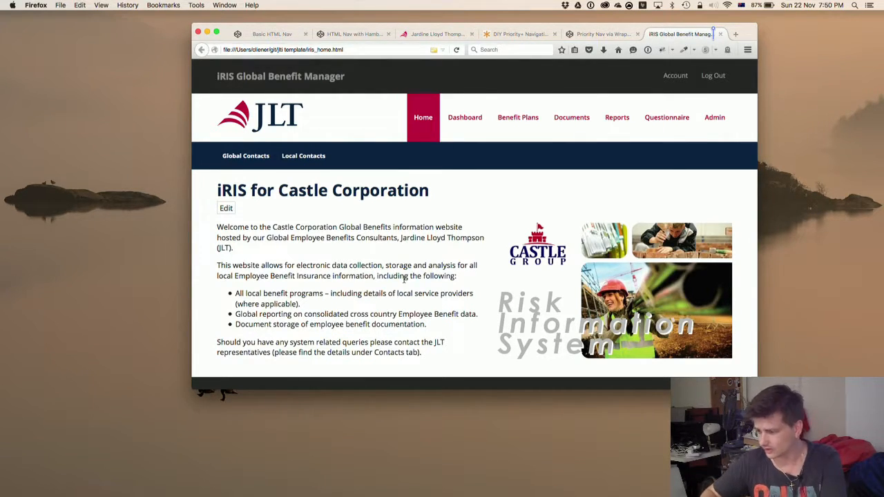
Open a resizable responsive preview of the iRIS Global Benefit Manager page
{"action": "key", "text": "F12"}
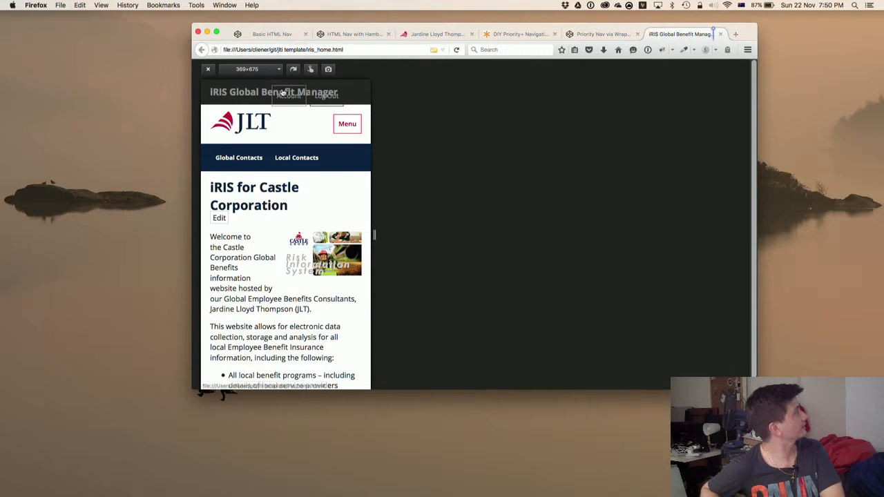
{"action": "mouse_move", "coordinate": [414, 210]}
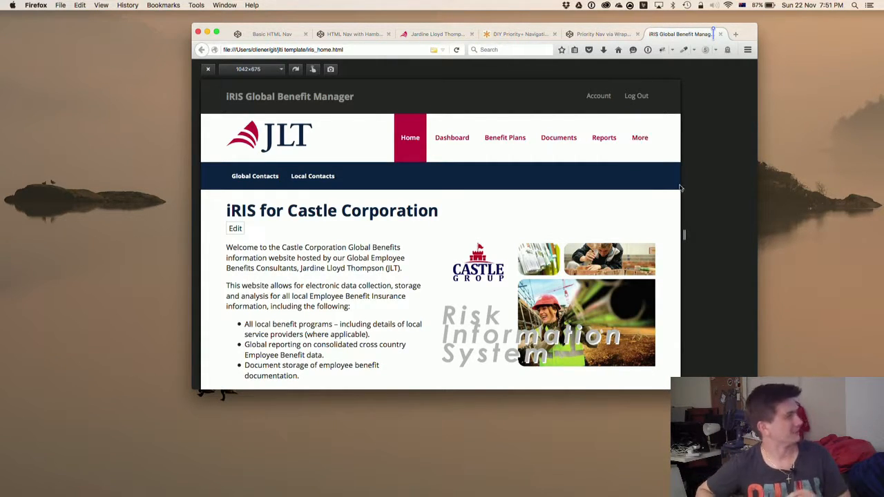
{"action": "mouse_move", "coordinate": [701, 233]}
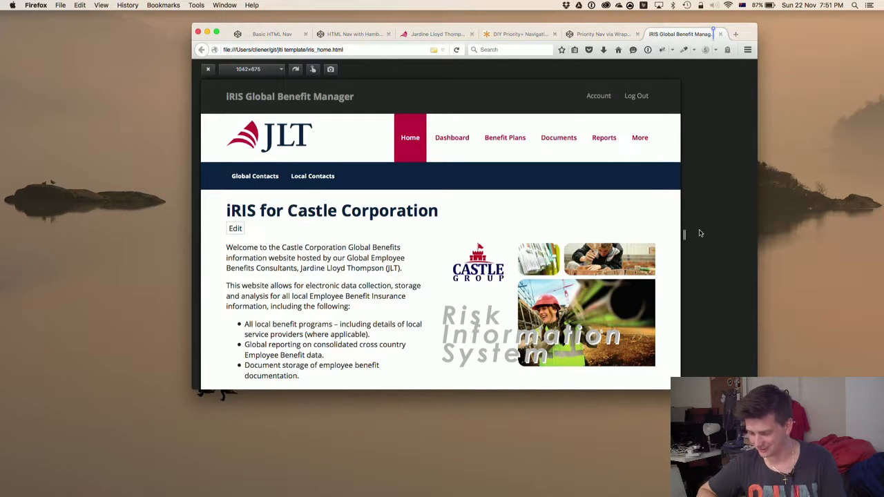
{"action": "mouse_move", "coordinate": [775, 260]}
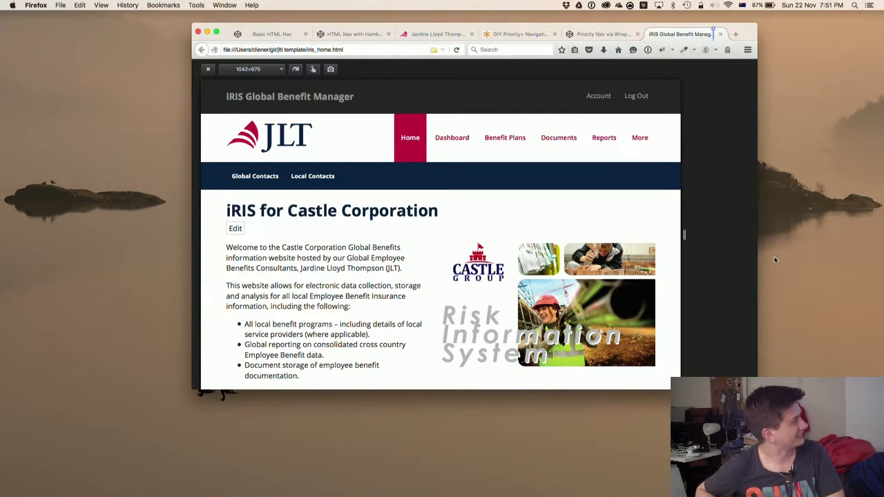
{"action": "mouse_move", "coordinate": [706, 237]}
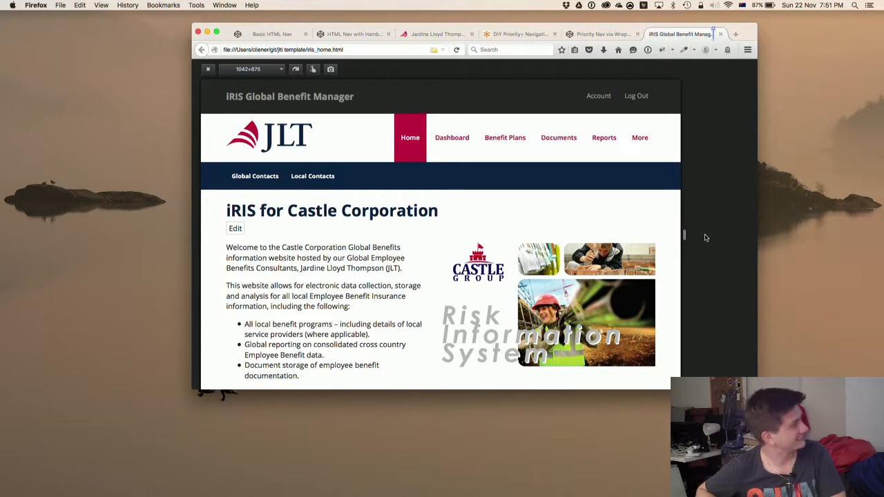
{"action": "mouse_move", "coordinate": [684, 233]}
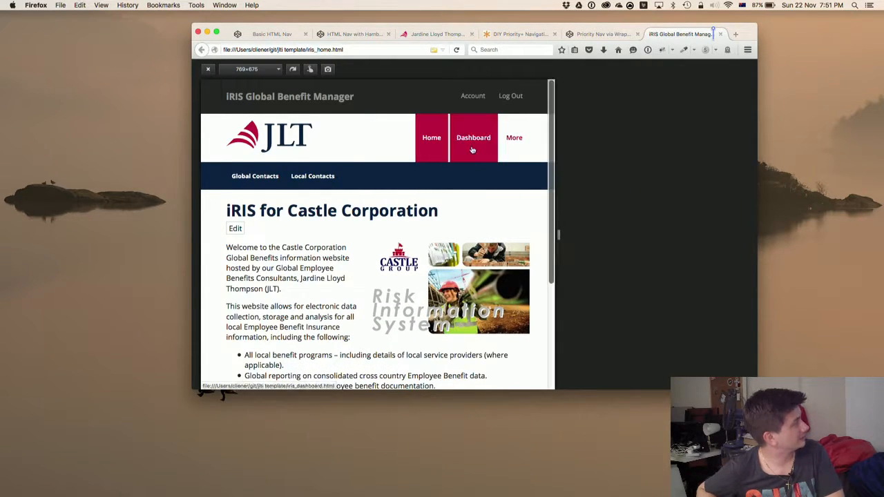
Reveal Reports, Questionnaire and Admin under More at 769px, then open a new tab
{"action": "left_click", "coordinate": [514, 137]}
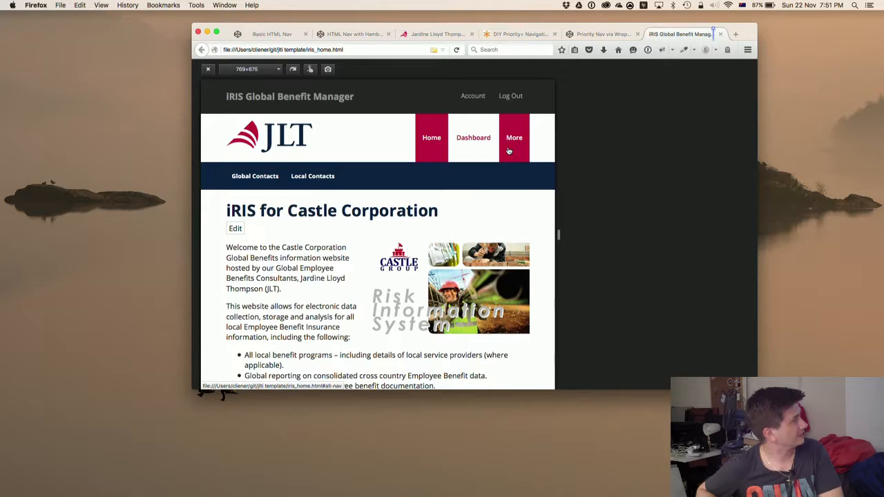
{"action": "left_click", "coordinate": [514, 138]}
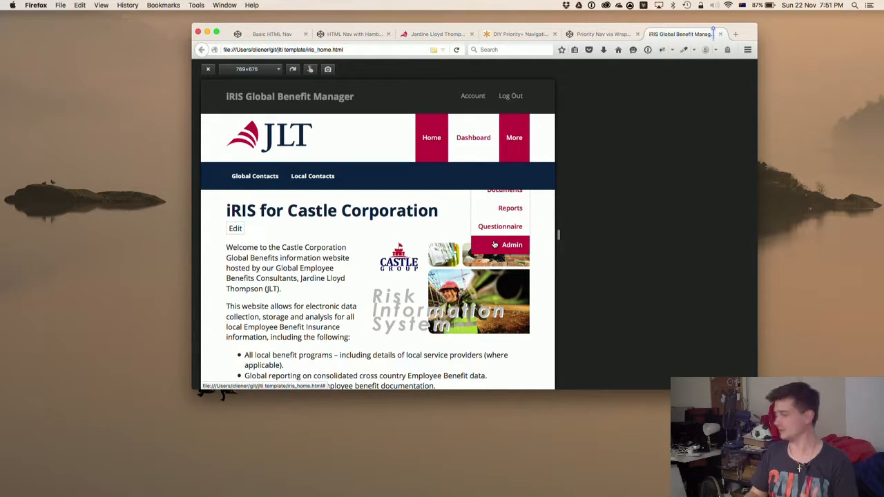
{"action": "left_click", "coordinate": [736, 34]}
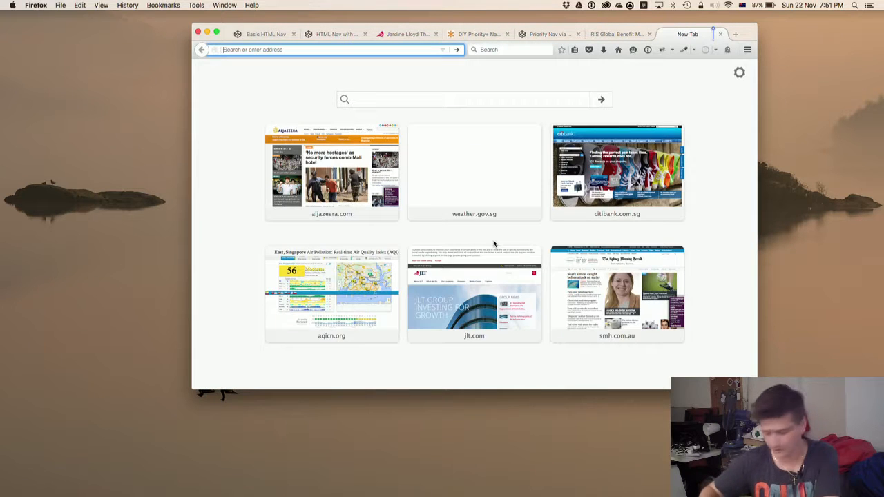
Load the Guardian UK homepage, open and close all sections, and return to iRIS
{"action": "type", "text": "guard"}
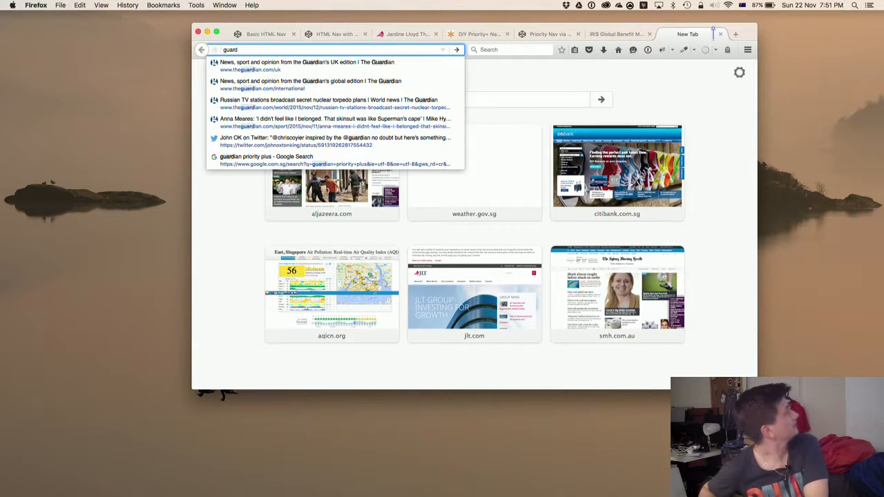
{"action": "left_click", "coordinate": [306, 62]}
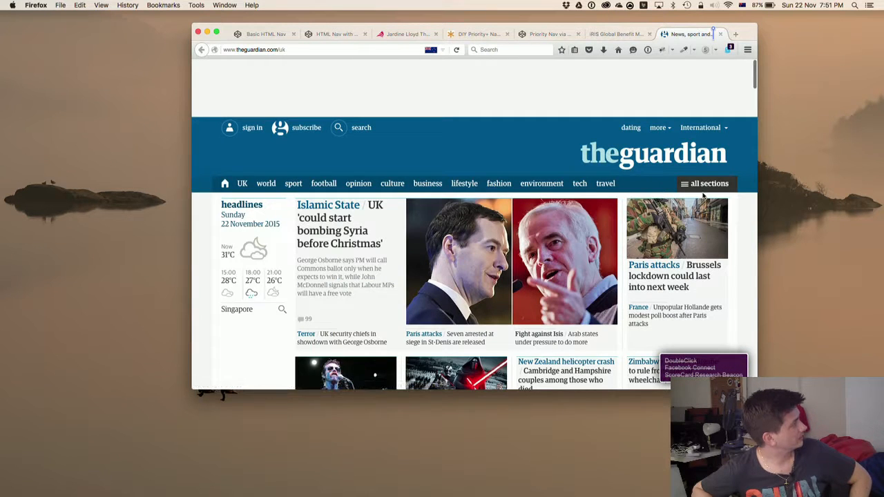
{"action": "left_click", "coordinate": [705, 184]}
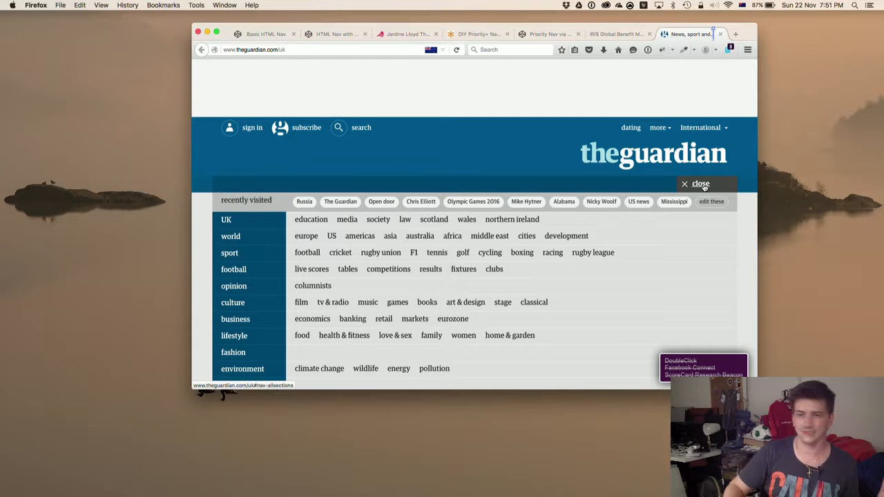
{"action": "left_click", "coordinate": [701, 183]}
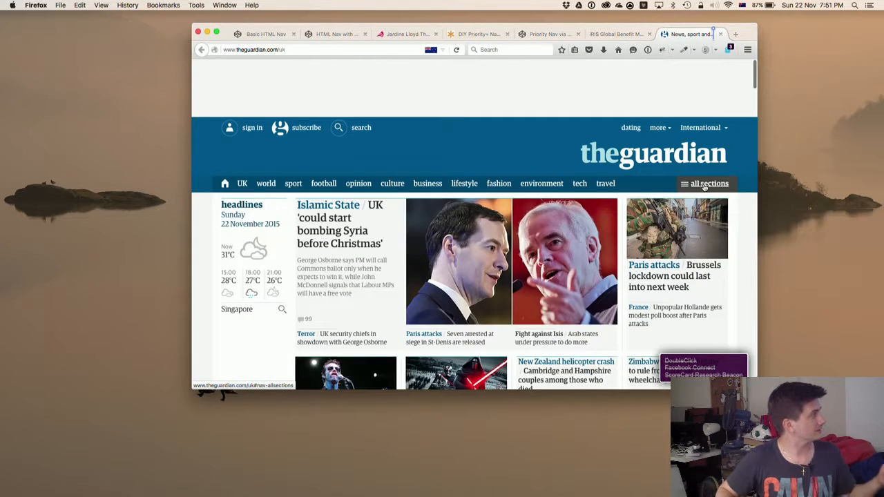
{"action": "left_click", "coordinate": [614, 33]}
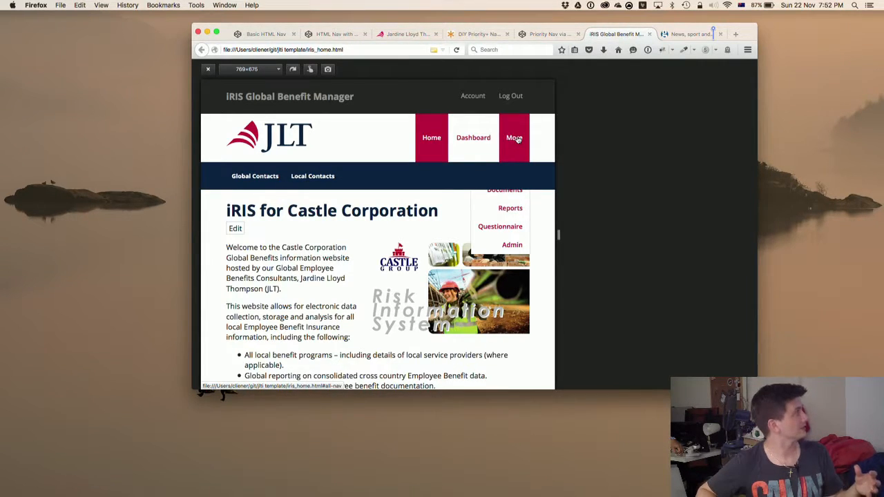
{"action": "mouse_move", "coordinate": [500, 227]}
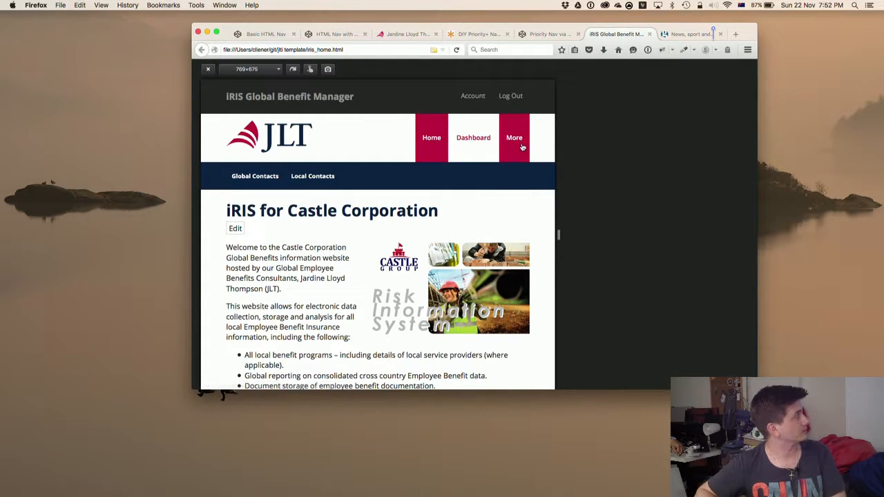
Open the More overflow list on the narrowed JLT home page
{"action": "left_click", "coordinate": [431, 137]}
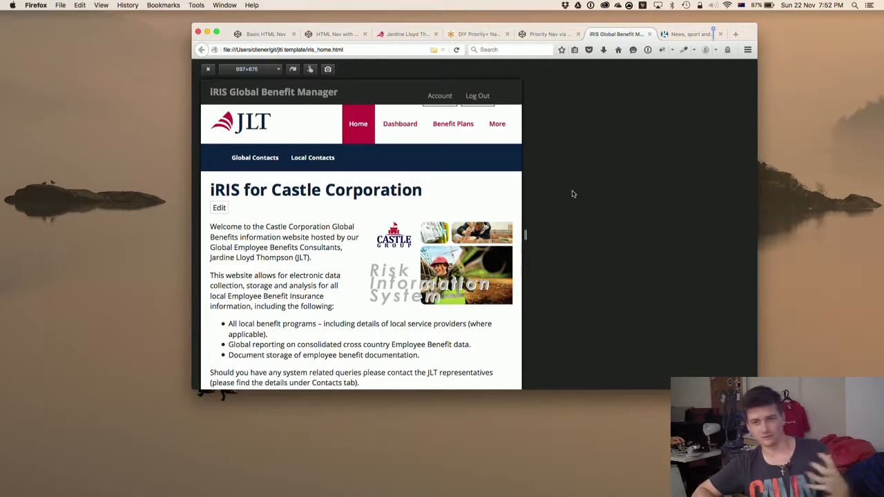
{"action": "mouse_move", "coordinate": [592, 192]}
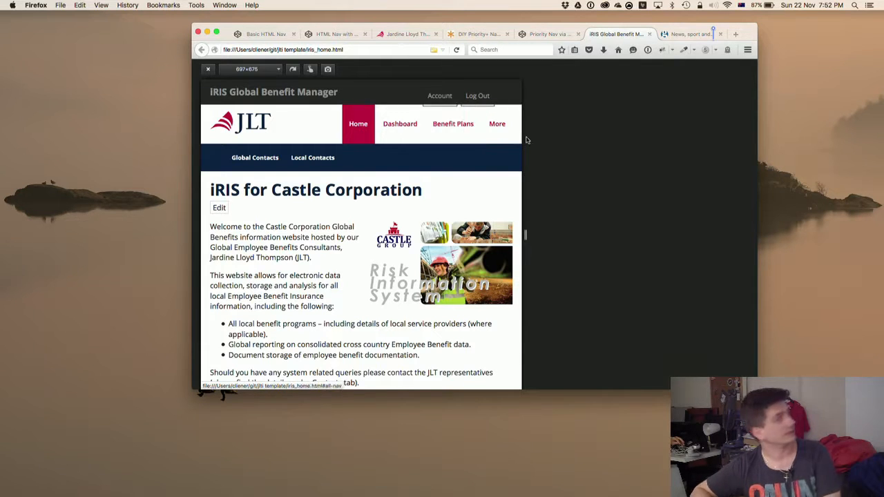
{"action": "mouse_move", "coordinate": [495, 165]}
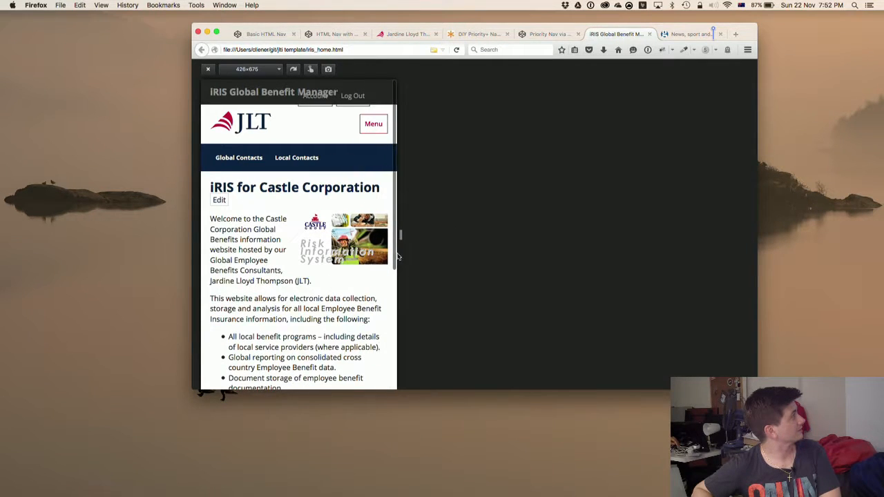
Open and close the Menu dropdown on the 426px-wide JLT page
{"action": "left_click", "coordinate": [373, 123]}
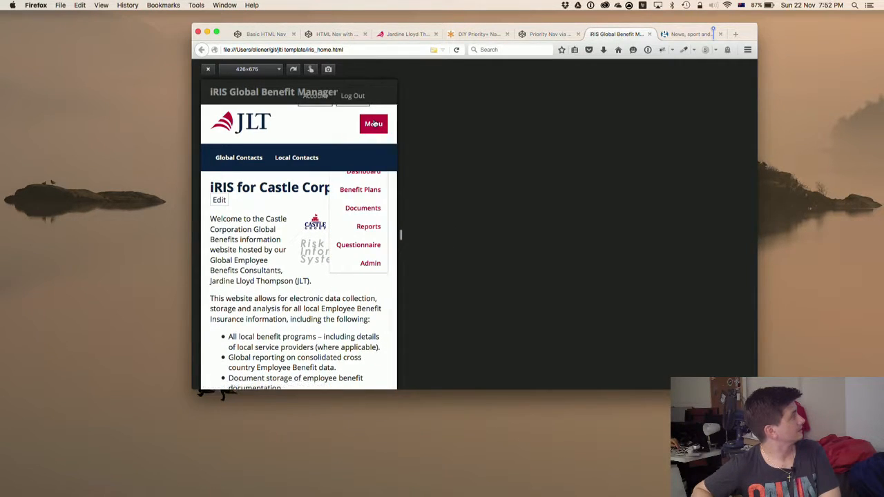
{"action": "left_click", "coordinate": [373, 123]}
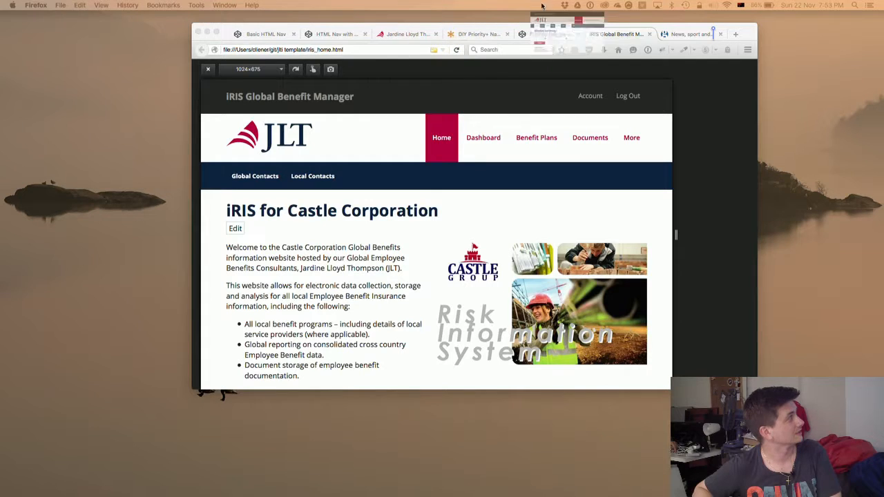
Open a second iRIS Global Benefit Manager page in a new Firefox tab
{"action": "left_click", "coordinate": [536, 137]}
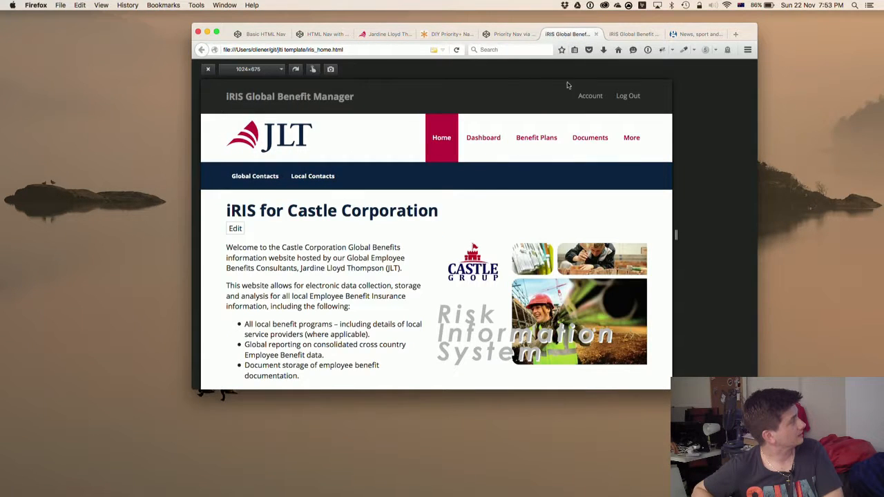
{"action": "mouse_move", "coordinate": [521, 206]}
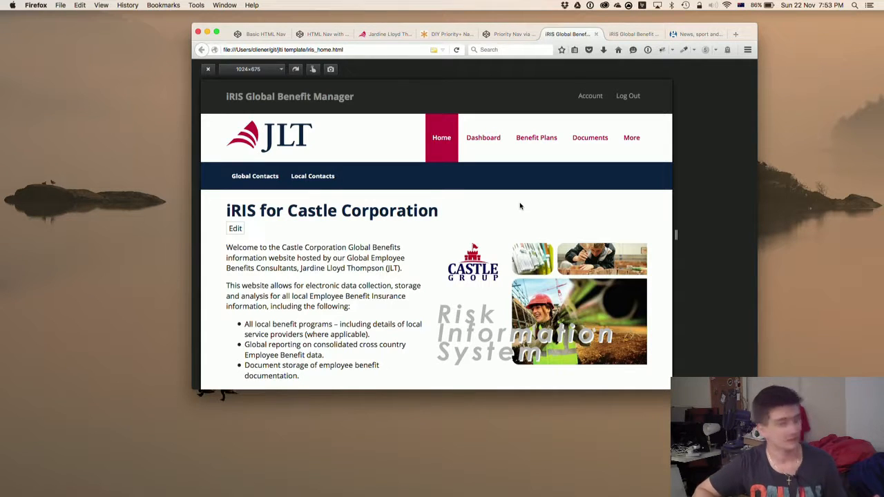
{"action": "mouse_move", "coordinate": [594, 72]}
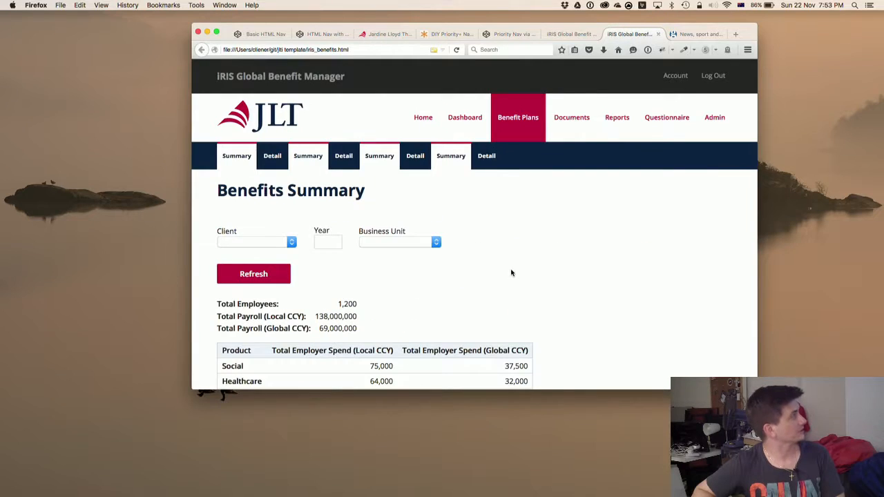
{"action": "mouse_move", "coordinate": [273, 156]}
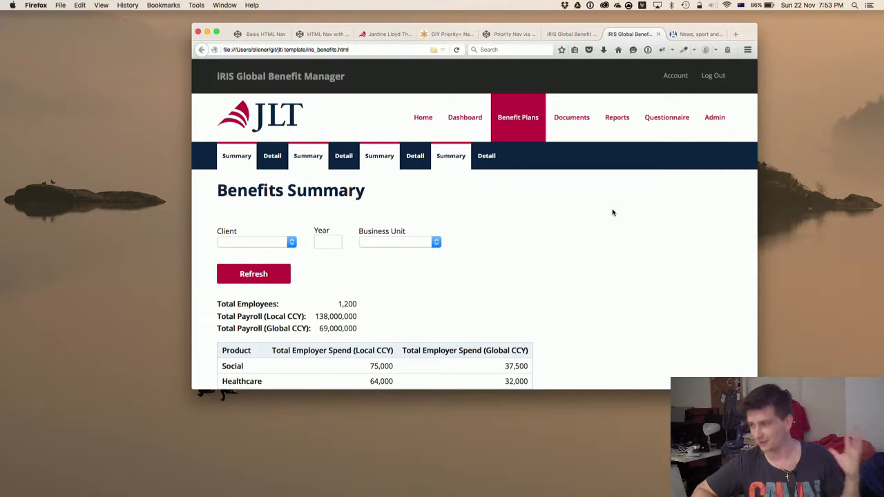
{"action": "mouse_move", "coordinate": [638, 226]}
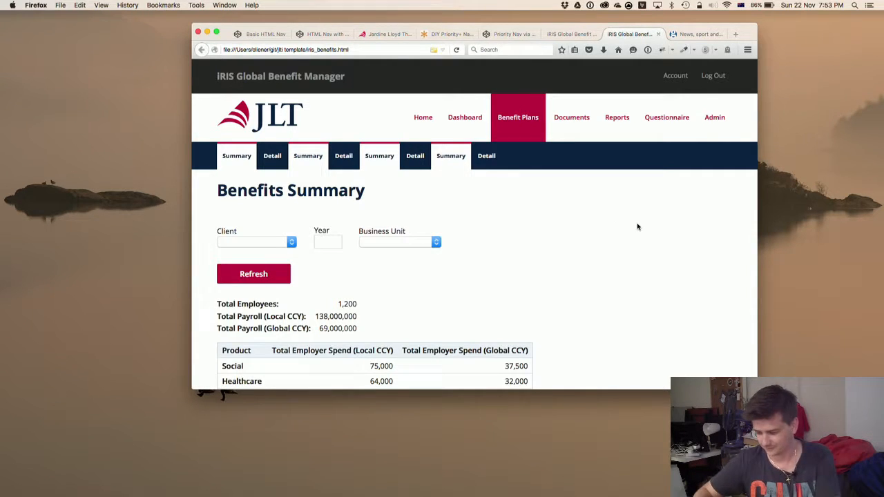
Press F12 on the Benefits Summary tab to open developer tools
{"action": "key", "text": "F12"}
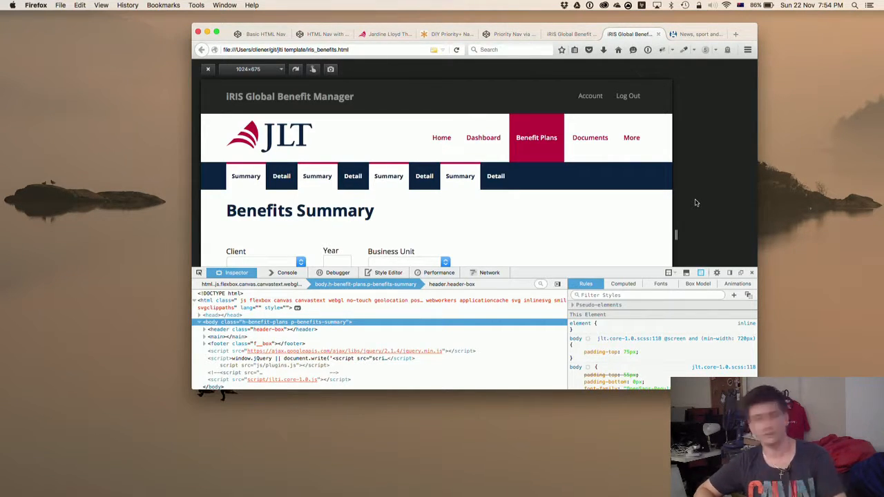
{"action": "mouse_move", "coordinate": [681, 237]}
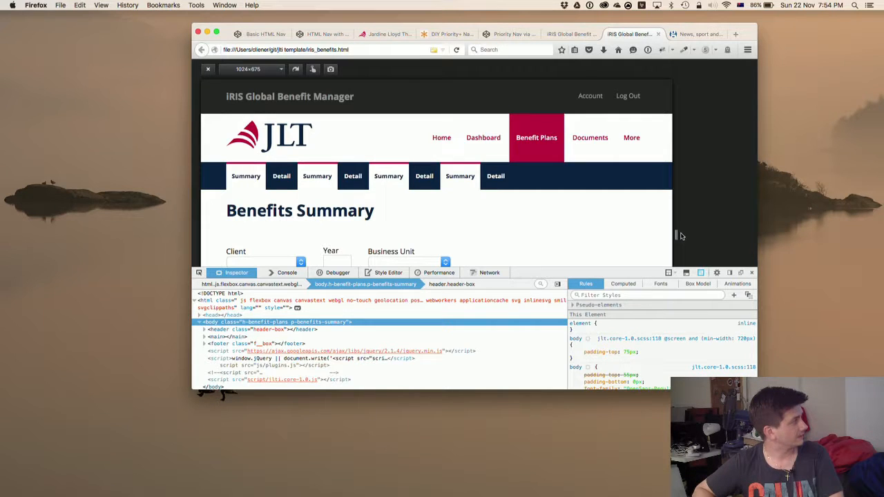
{"action": "mouse_move", "coordinate": [677, 235]}
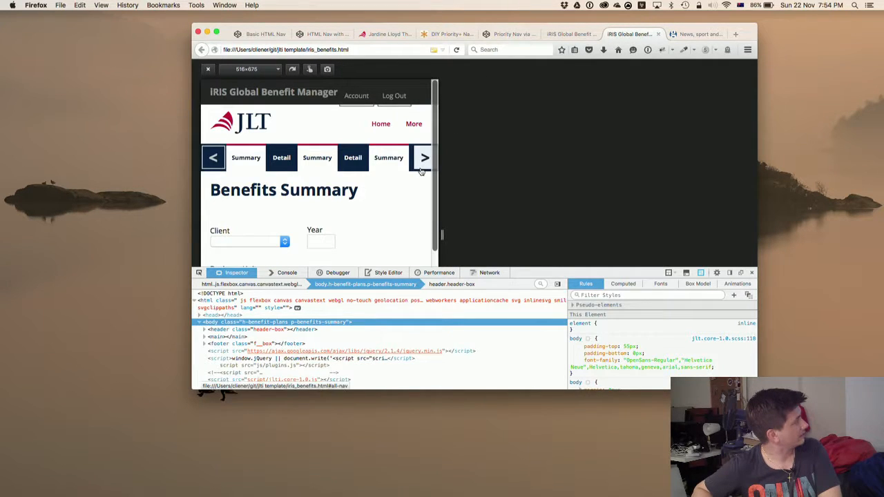
Scroll the narrow Summary/Detail sub-link row sideways with its right arrow
{"action": "left_click", "coordinate": [424, 157]}
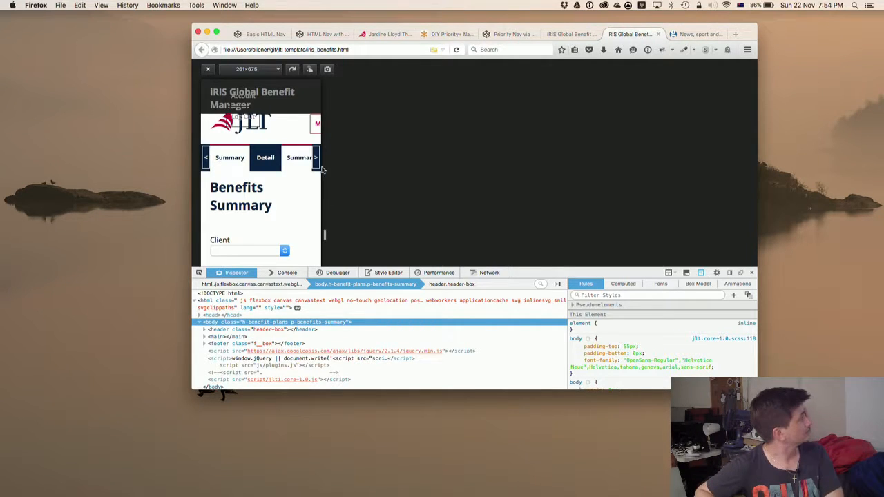
{"action": "mouse_move", "coordinate": [315, 158]}
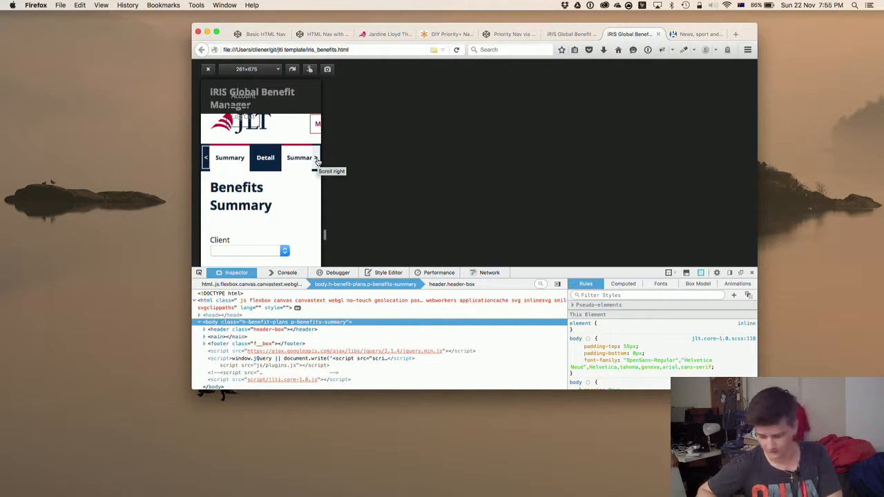